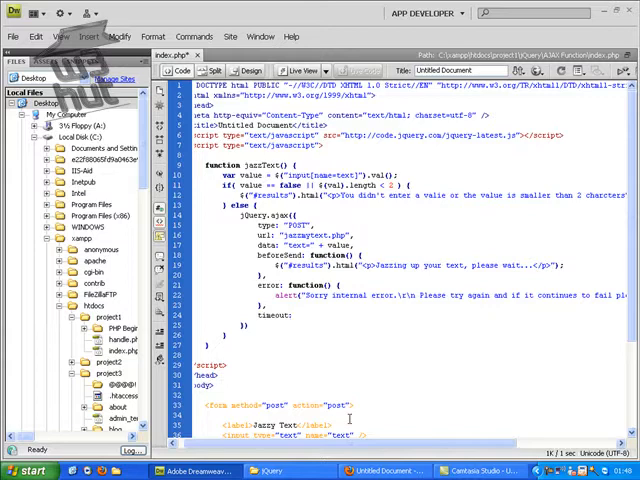
Give the $.ajax call timeout: 3000 and begin a success: handler
type("3000,")
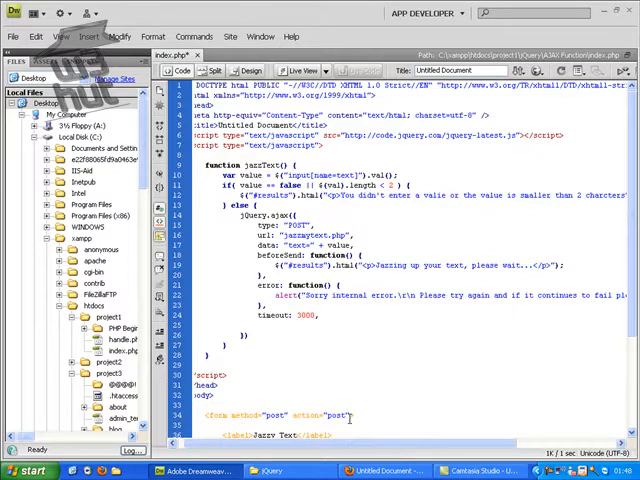
type("success: function() {")
type("$(\"#results\").html('")
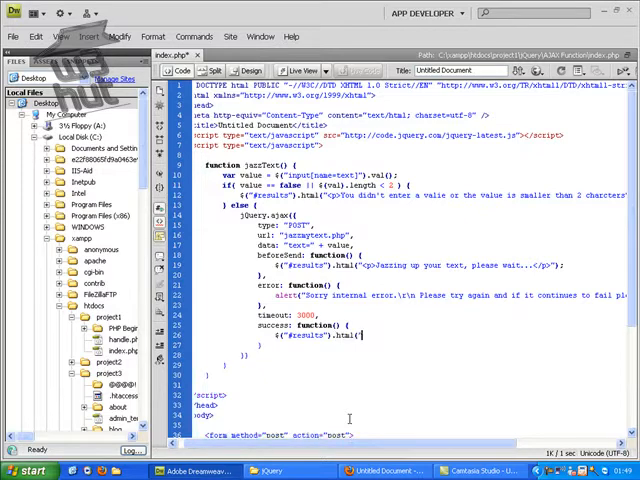
Make the success handler write "<p>" + success + "</p>" into #results
type("<p></p>\")")
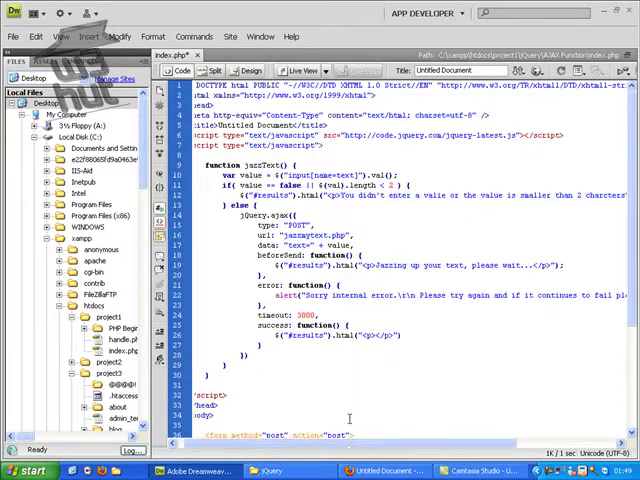
type("success")
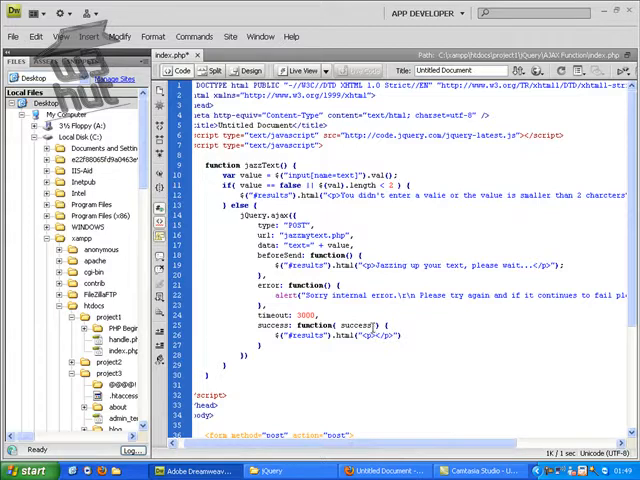
double_click(350, 324)
type("\" + s + ")
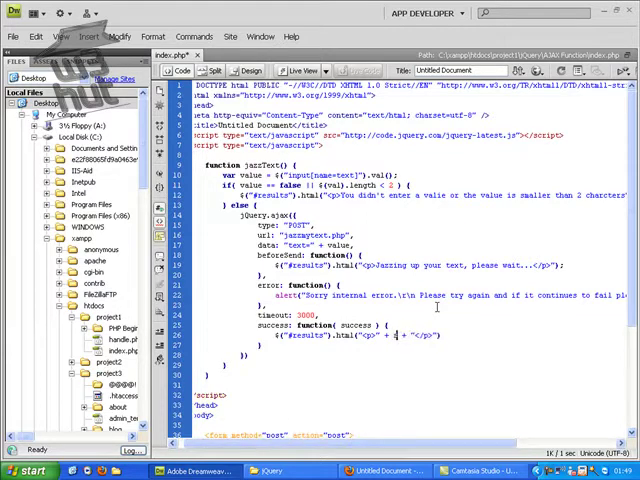
type("success")
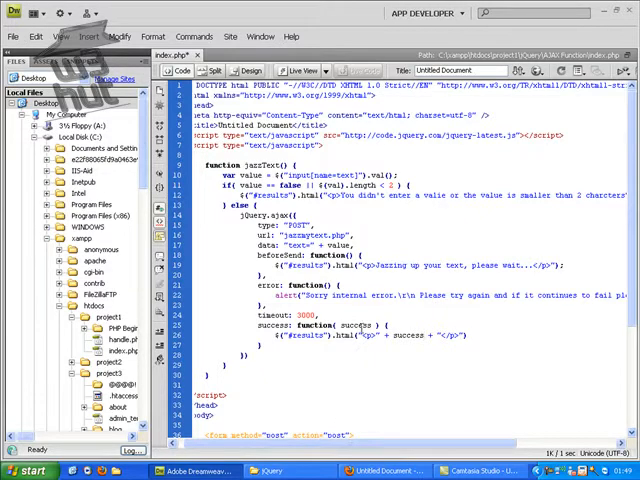
scroll("down", 3)
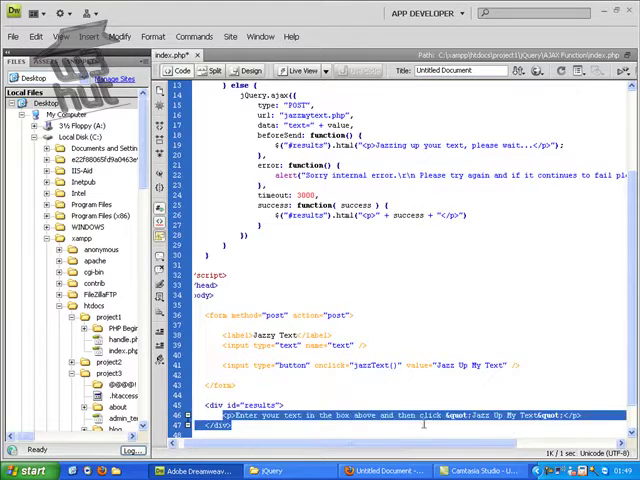
mouse_move(450, 182)
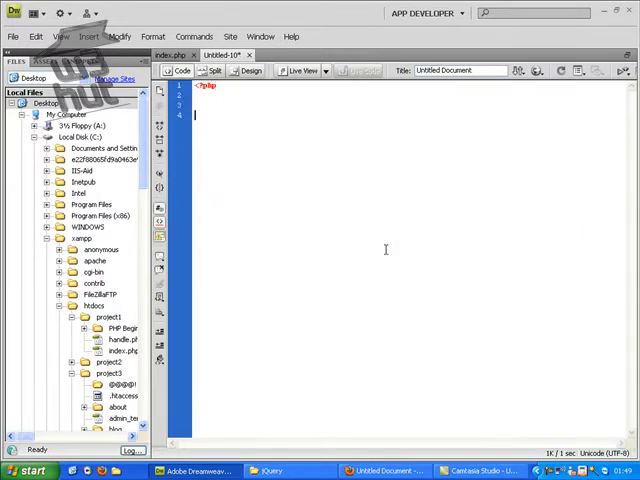
In a new PHP block, assign $text = $_POST['text']; and start a new line
type("?>")
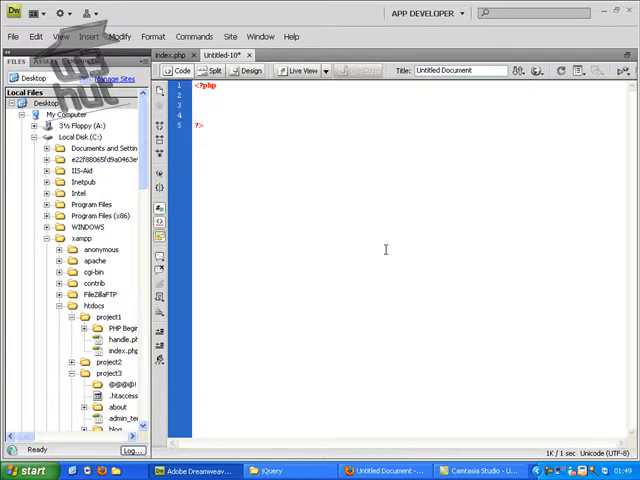
type("$_")
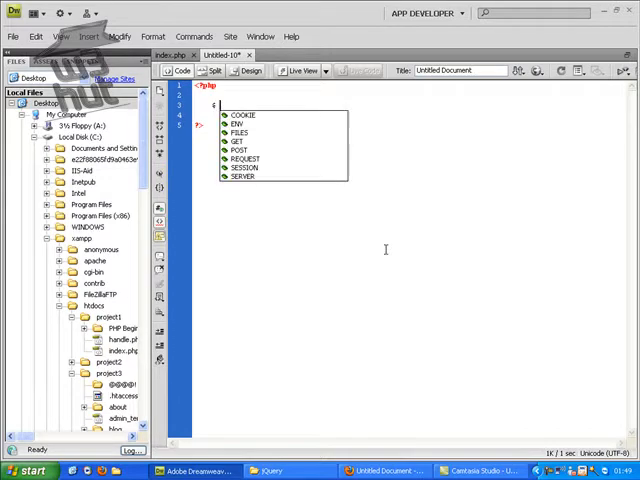
type("text")
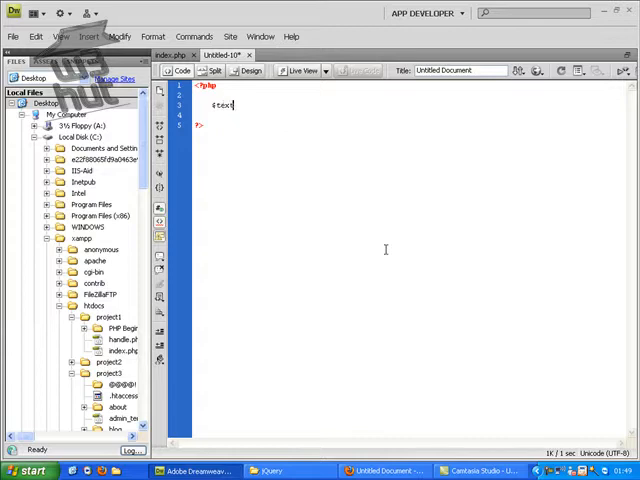
type("= $_POST[")
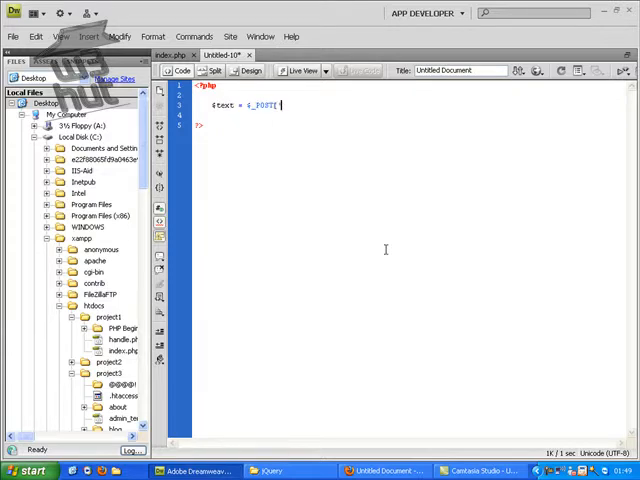
type("'text'];")
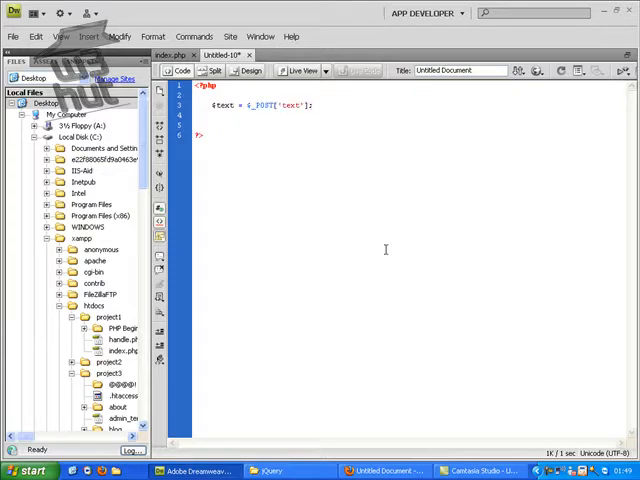
key("enter")
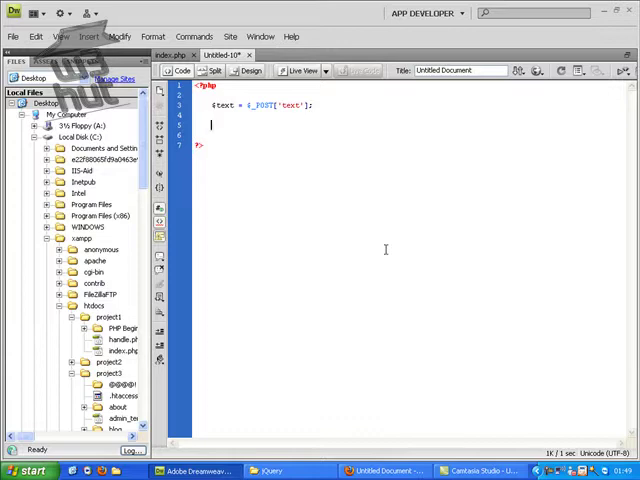
Echo a span with style text-decoration: blink and color: Red
type("echo \"<s")
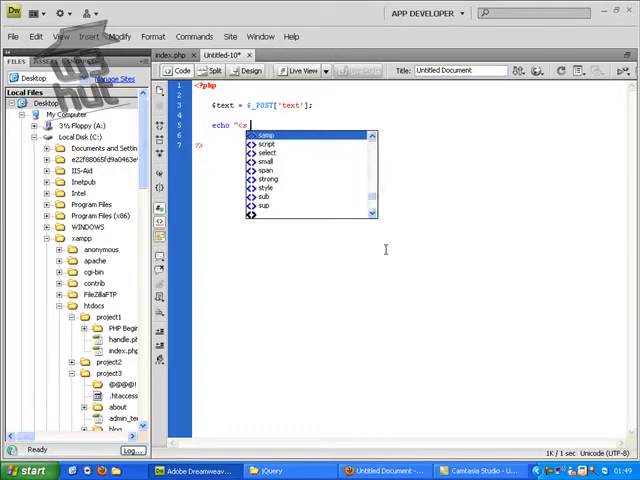
type("span style=")
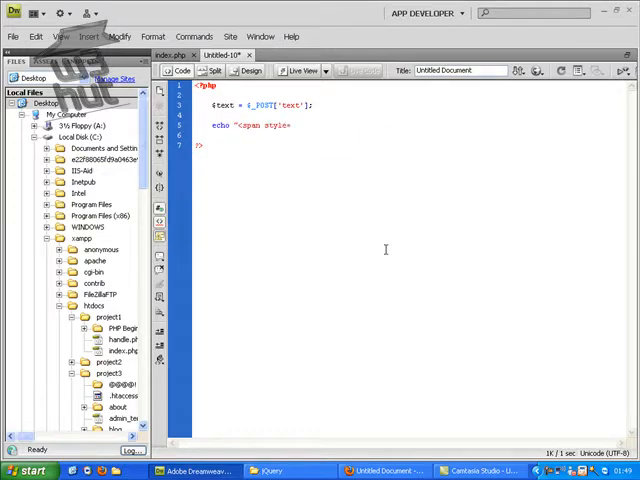
type("=\\\"\\\"></span>\";")
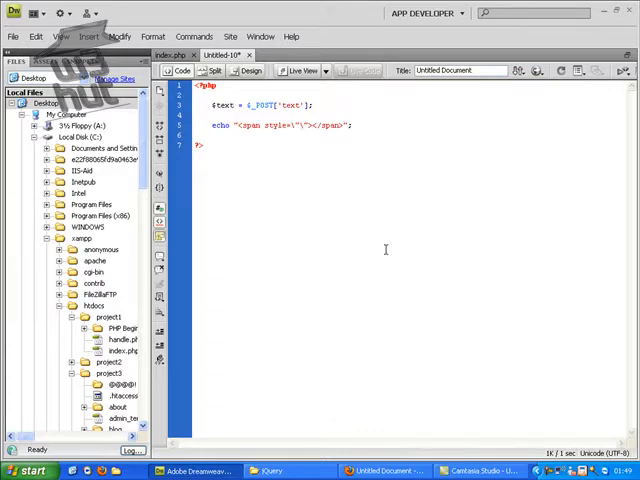
type("text-")
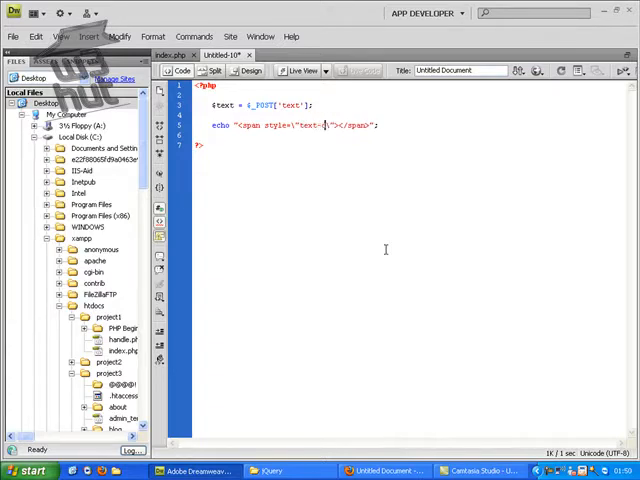
type("decoration:")
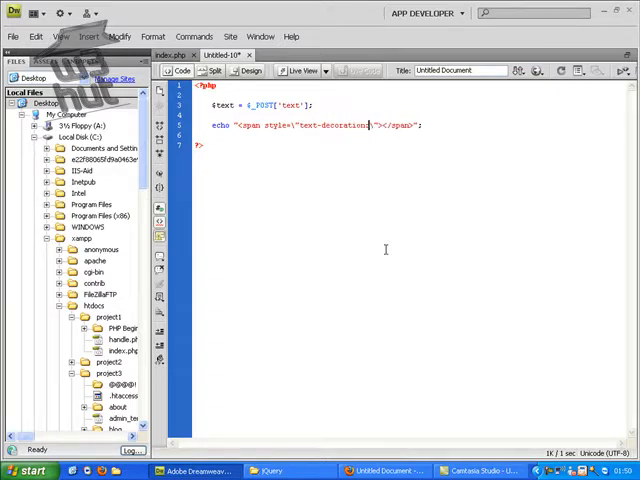
type("blink")
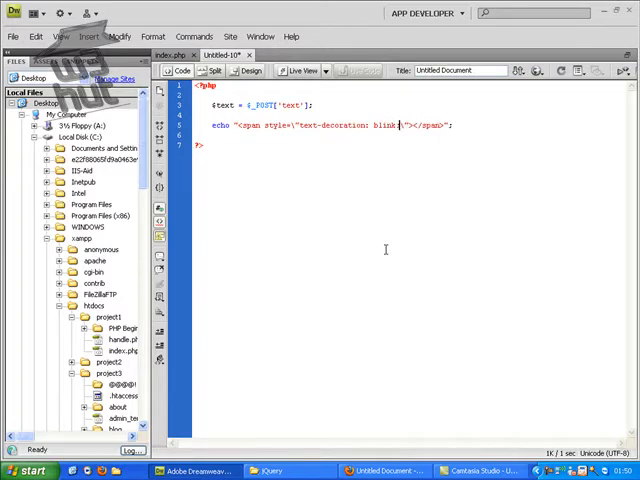
type("color")
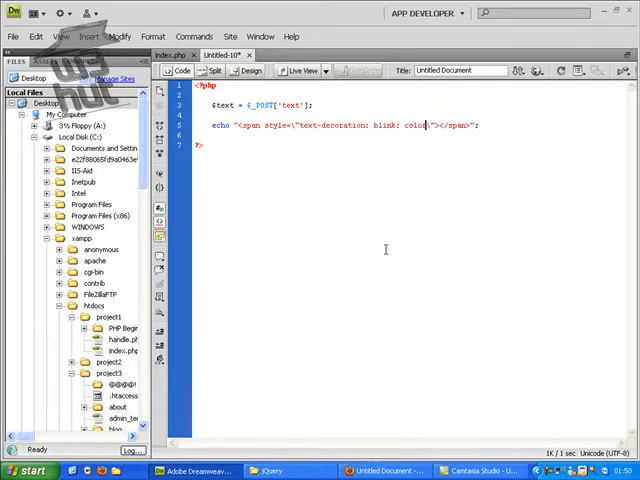
type("Red;")
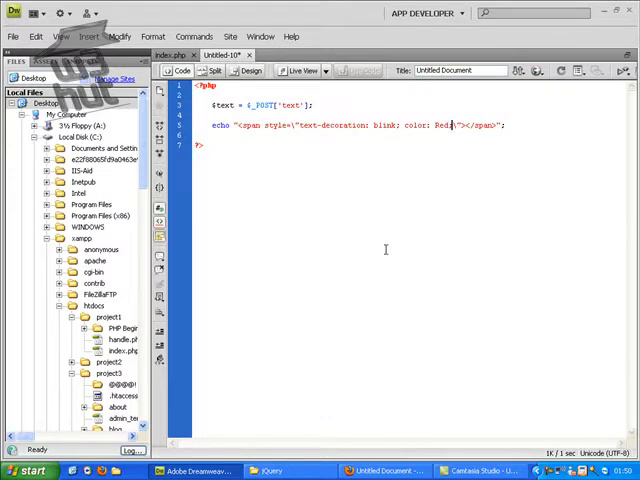
Extend the span style with underline decoration and a Verdana font-family
type("text-decoration")
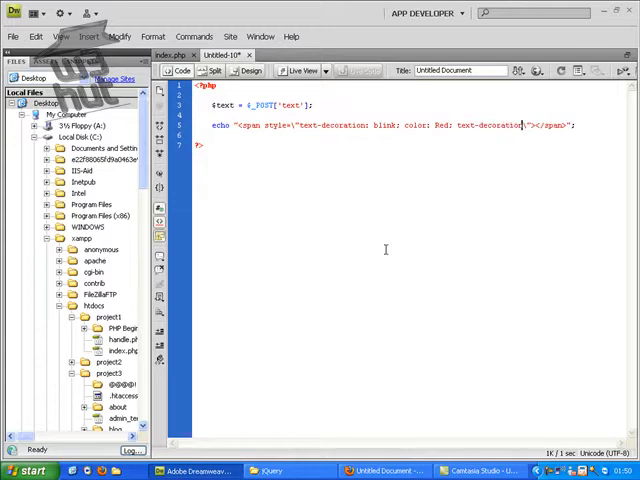
type("underline")
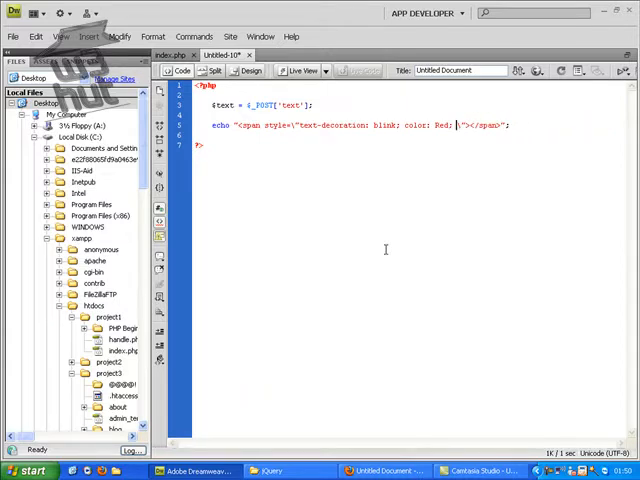
type("font-family:")
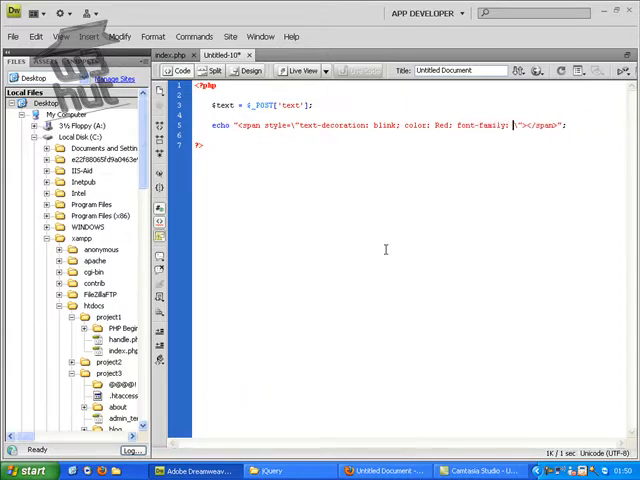
type("Verdanns")
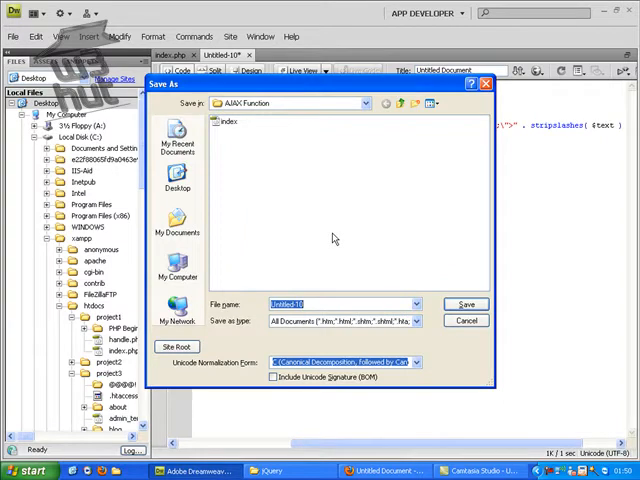
Save the new PHP file into the AJAX Function folder under a name starting with jazz
type("jazz")
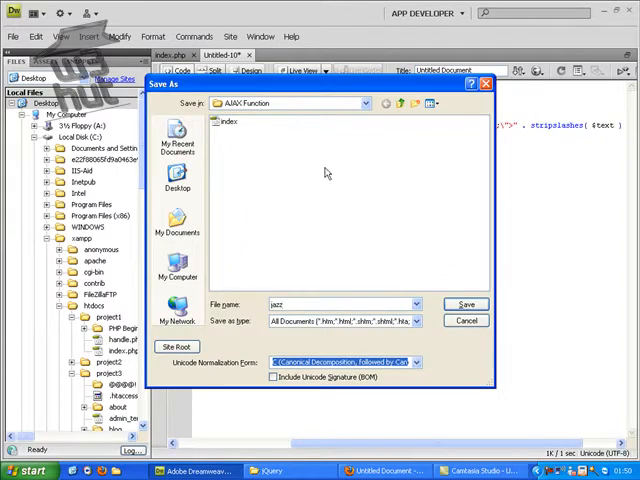
left_click(464, 304)
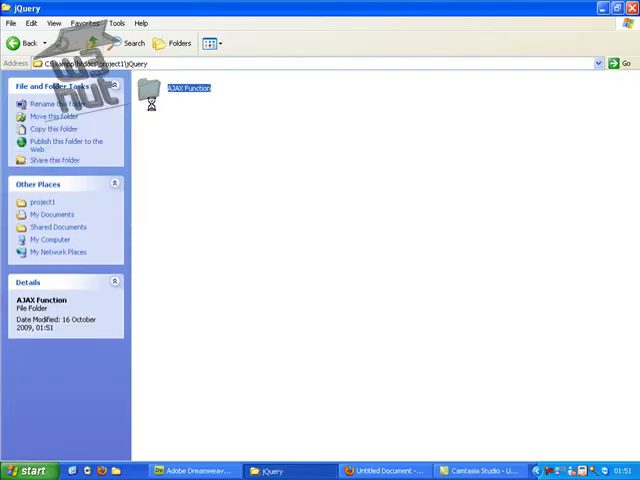
Rename the new PHP file in the AJAX Function folder to jazzytext
right_click(304, 84)
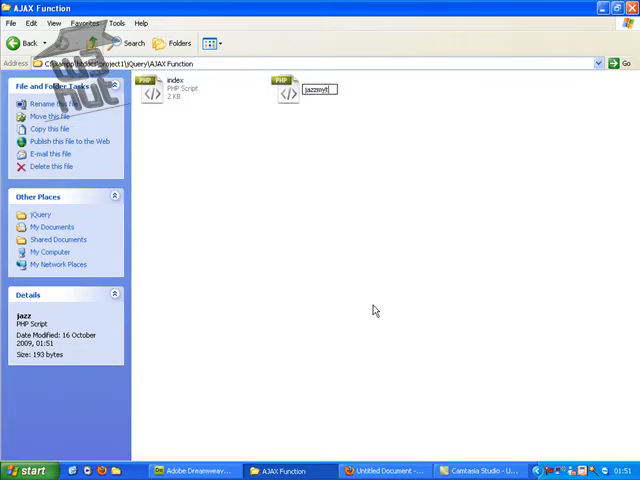
type("ext")
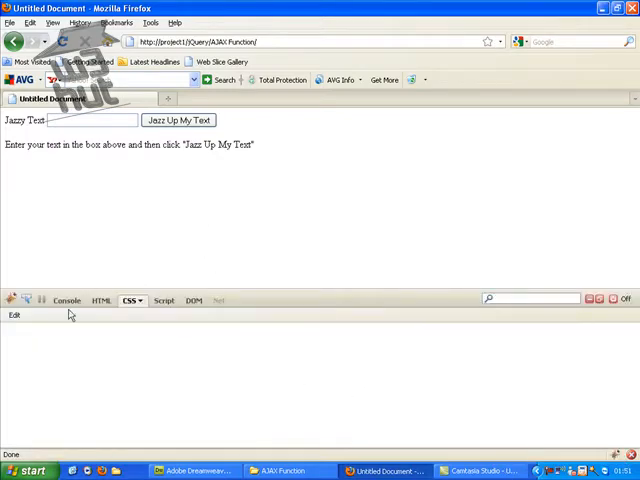
With Firebug's Console shown, submit the empty form, then enter JAZZY TEXT in the box
left_click(68, 300)
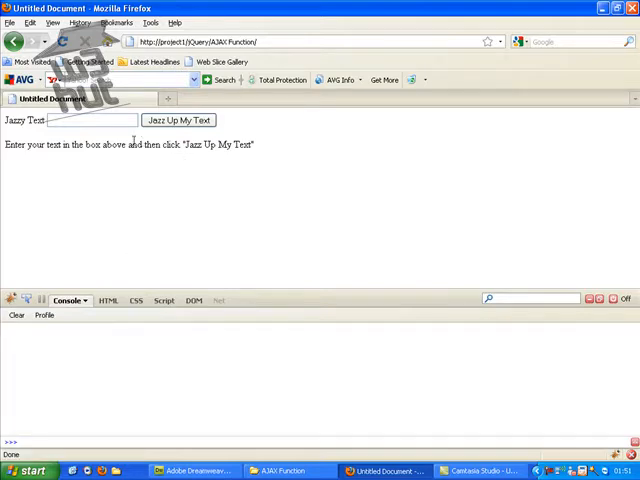
left_click(178, 120)
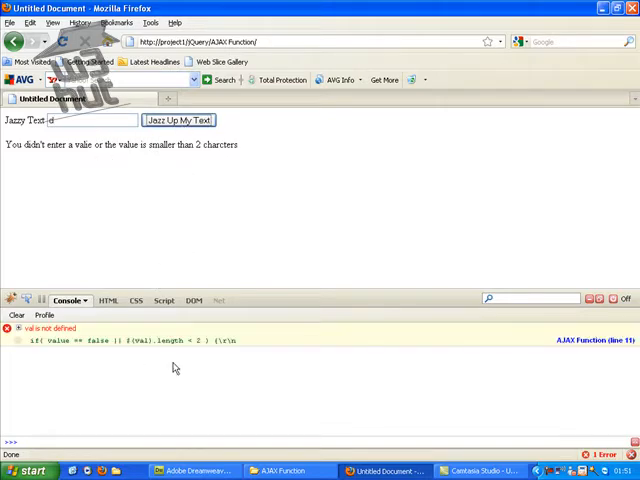
mouse_move(176, 344)
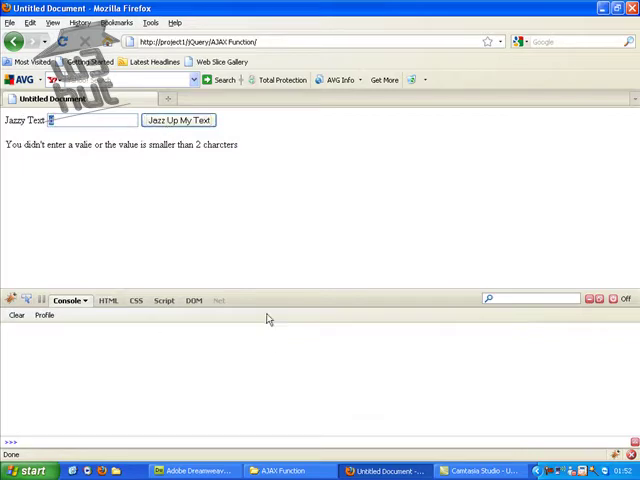
type("JA")
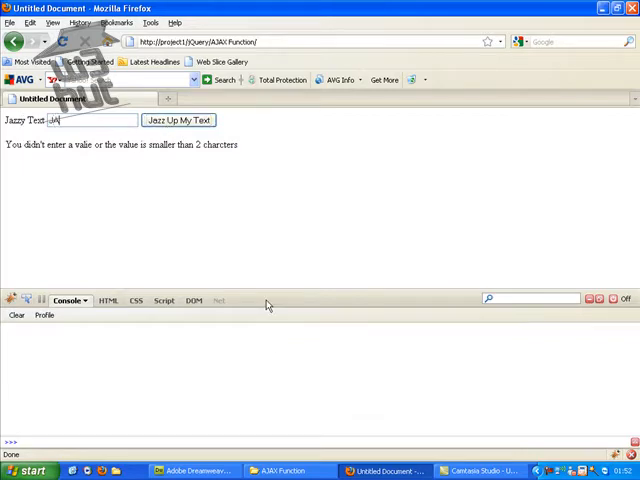
type("JAZZY TEXT")
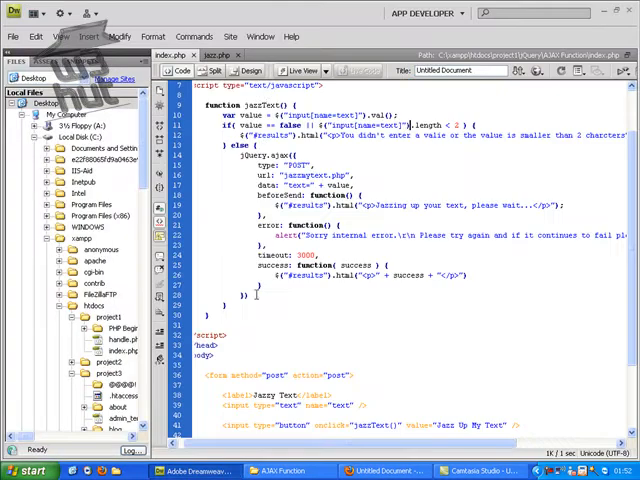
mouse_move(374, 160)
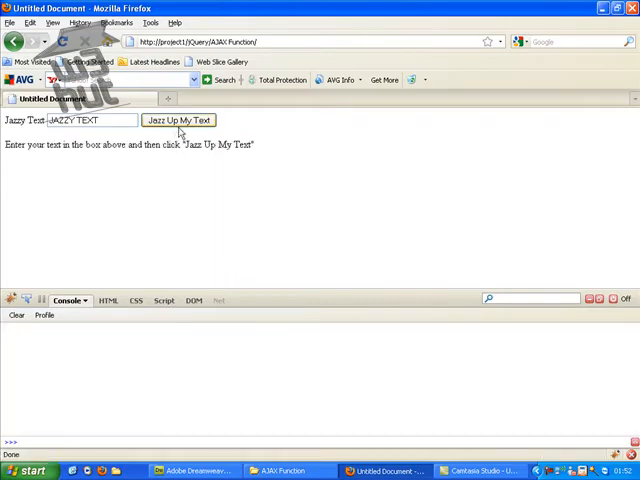
Submit JAZZY TEXT through Jazz Up My Text, which still returns the too-short message
left_click(178, 120)
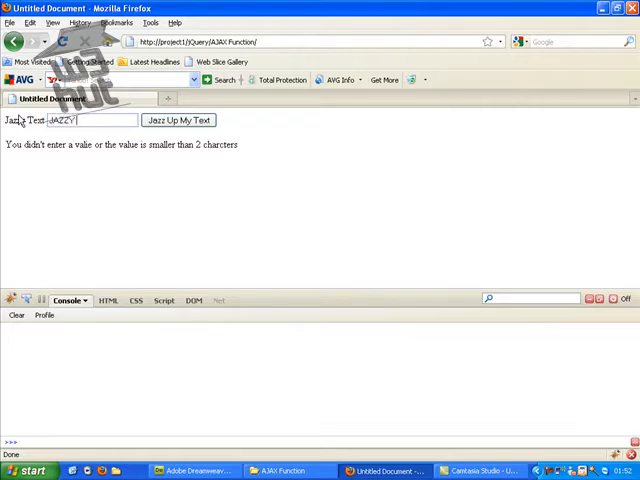
type("TEXT")
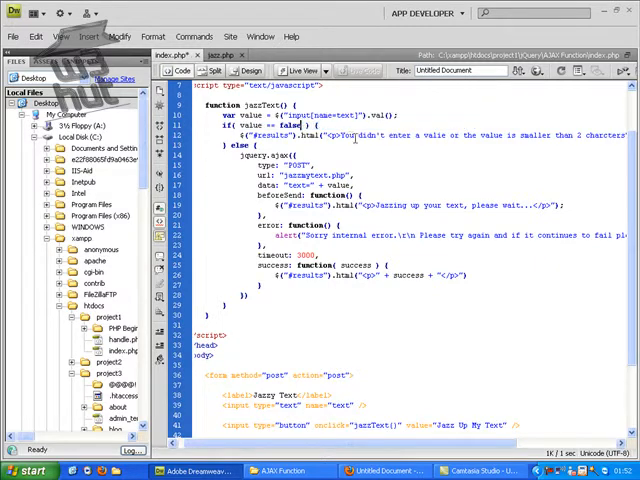
mouse_move(420, 144)
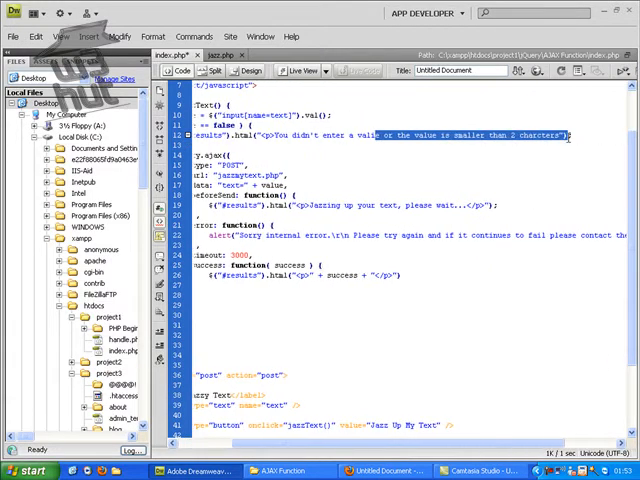
Edit the jazzIt validation if statement in index.php and save the script
key("Delete")
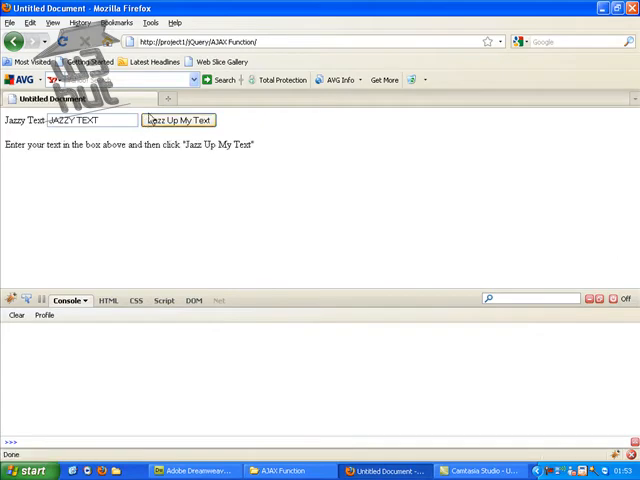
Submit JAZZY TEXT, clear the console, resubmit and inspect the POST response from jazzytext.php
left_click(180, 120)
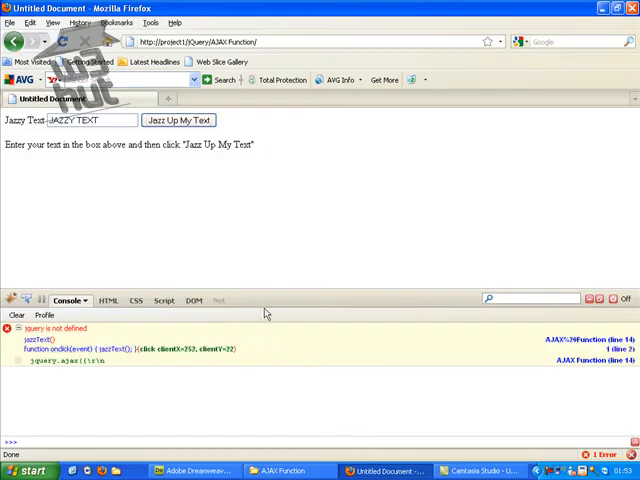
left_click(178, 120)
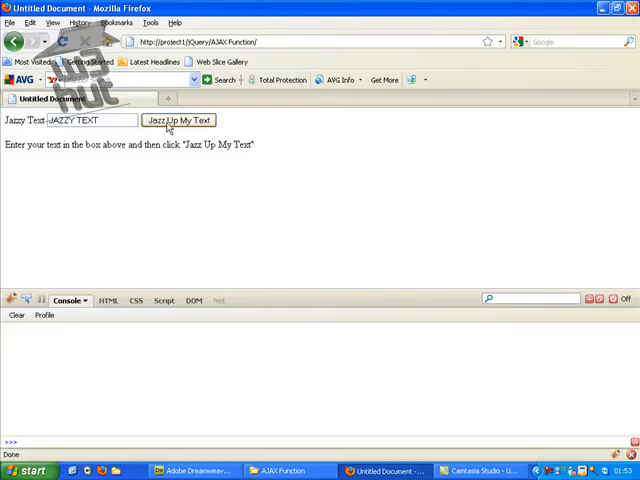
left_click(180, 120)
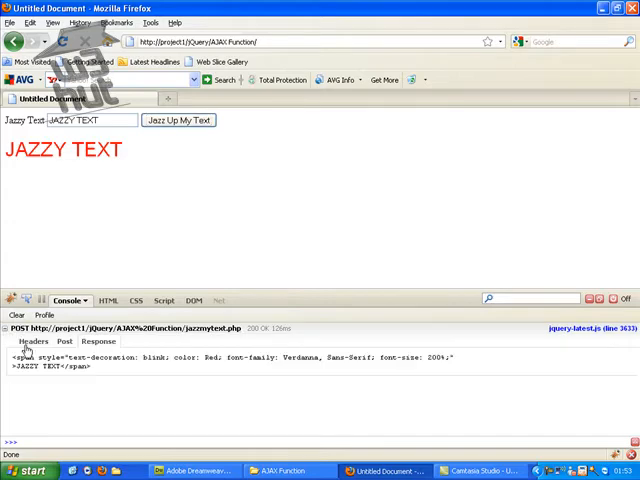
left_click(32, 340)
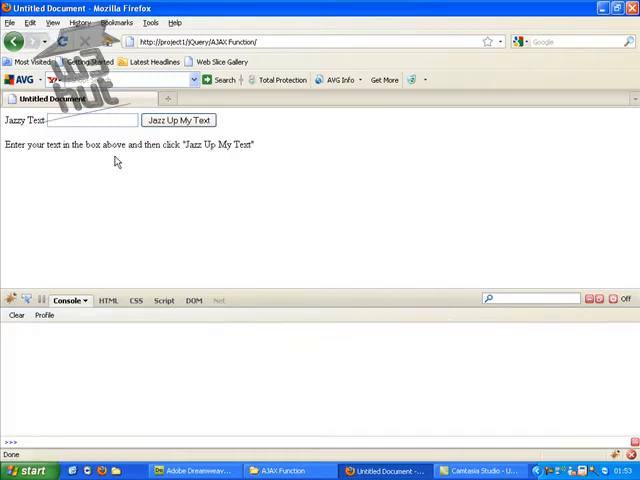
mouse_move(148, 148)
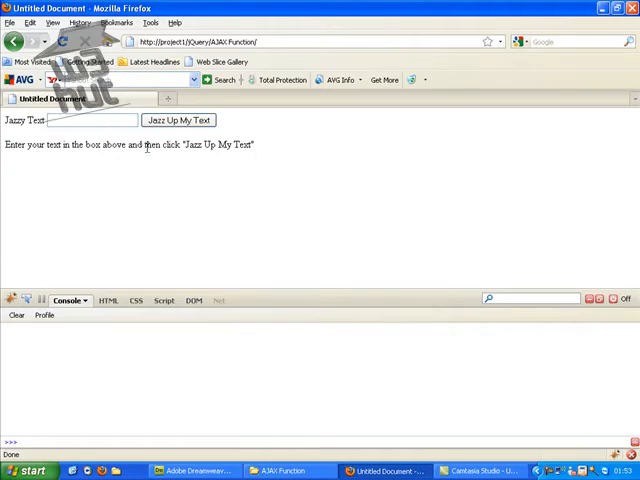
Submit Google through the form and see it come back as large red text
type("Goo")
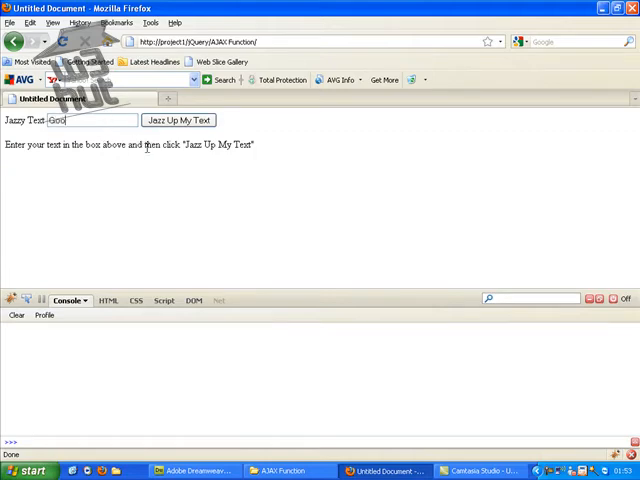
left_click(178, 120)
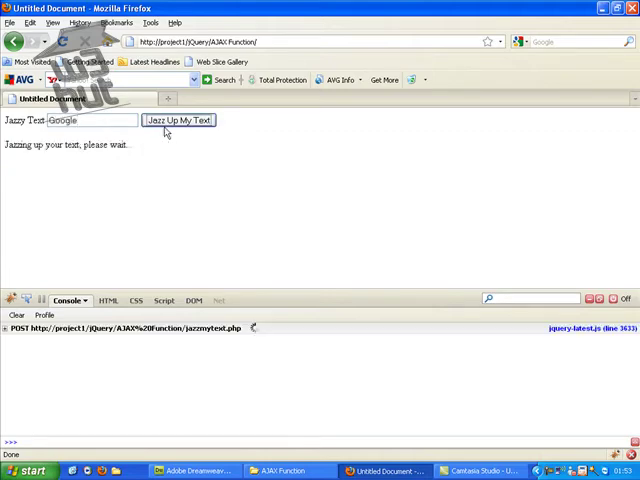
left_click(180, 120)
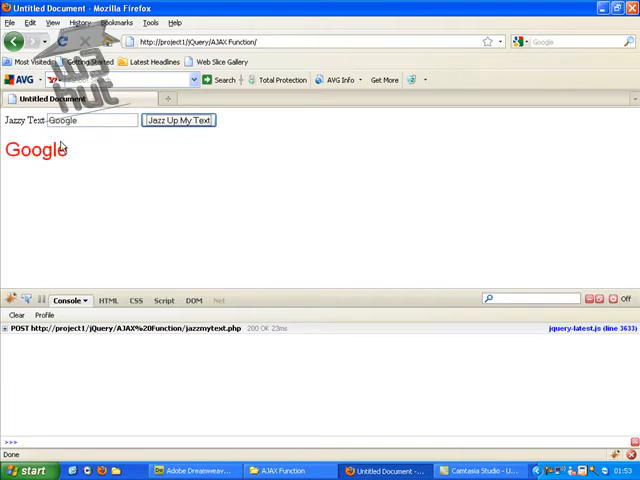
left_click(284, 470)
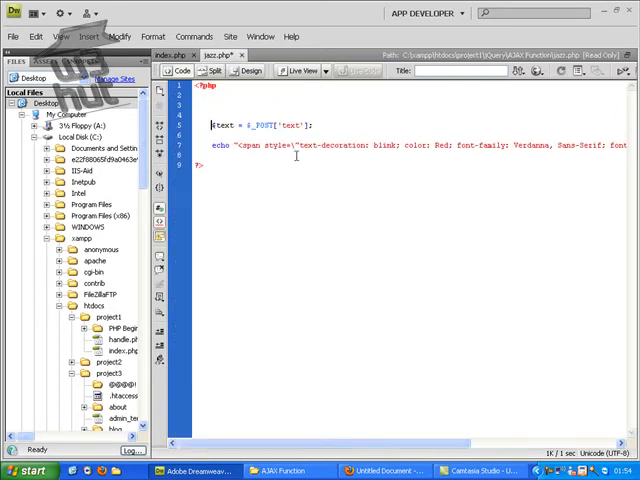
Edit the echo span in jazzytext.php and save it into AJAX Function as jazzytext
type("sld")
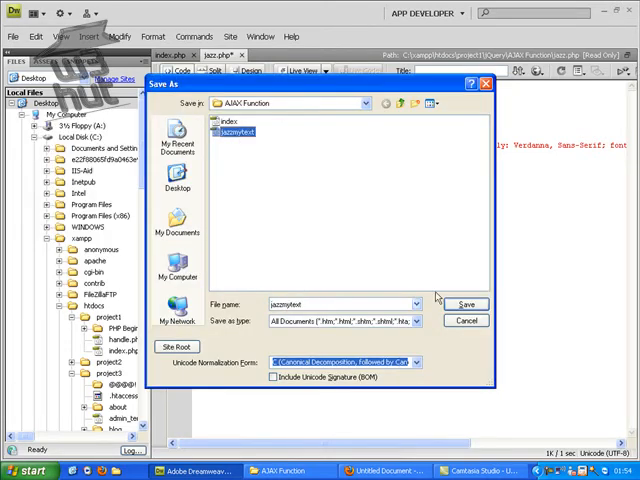
left_click(464, 304)
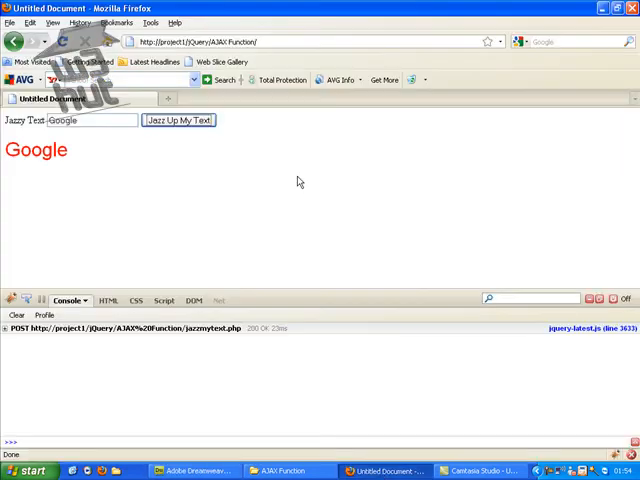
Resubmit 'Google' via Jazz Up My Text so a second jazzytext.php POST shows the please-wait message
left_click(180, 120)
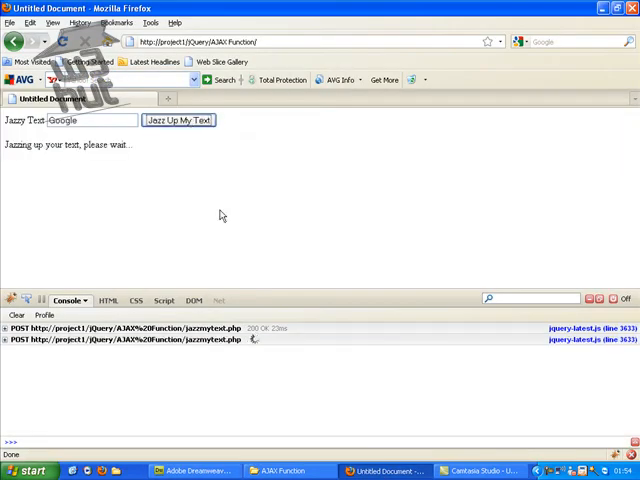